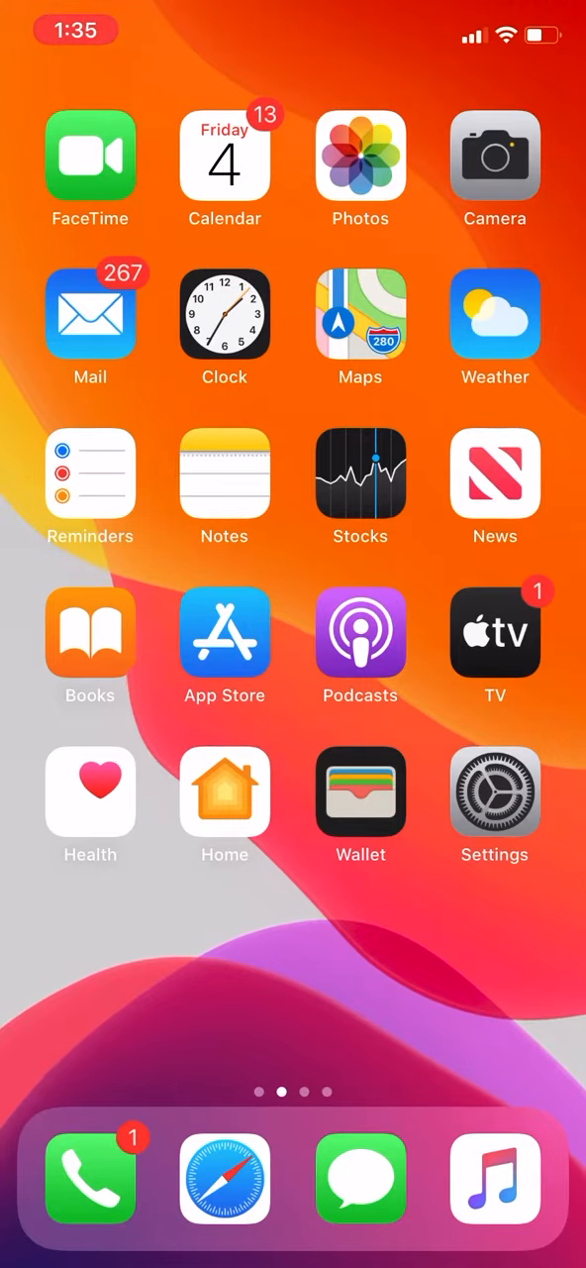
Go into Settings and reach the Control Center page with in-app access switched on
left_click(495, 792)
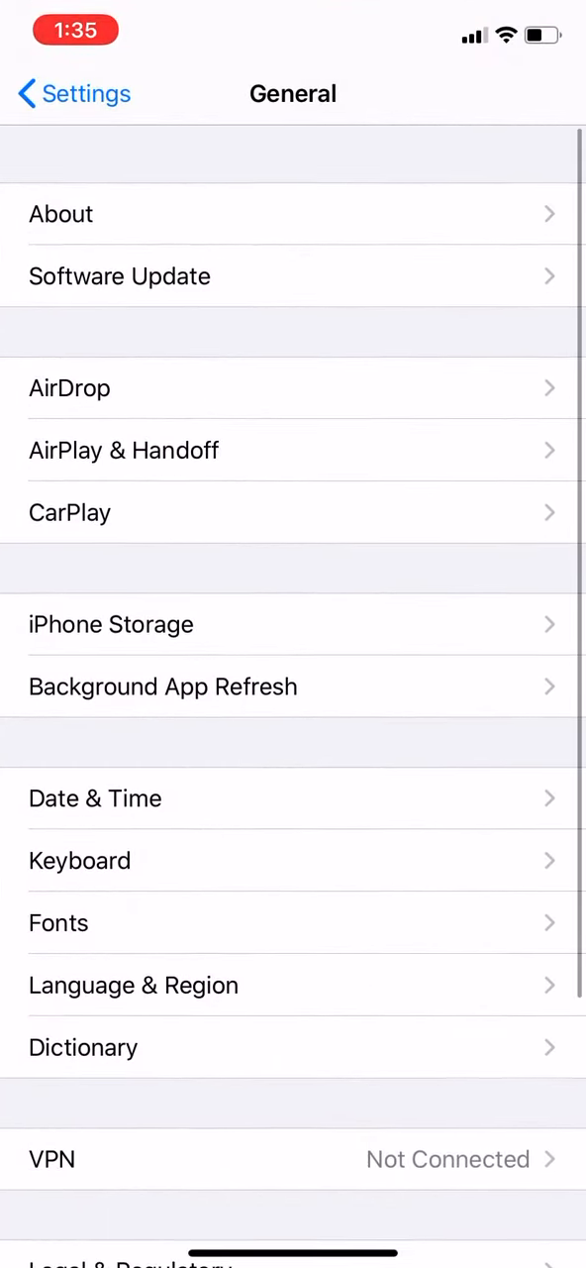
left_click(73, 93)
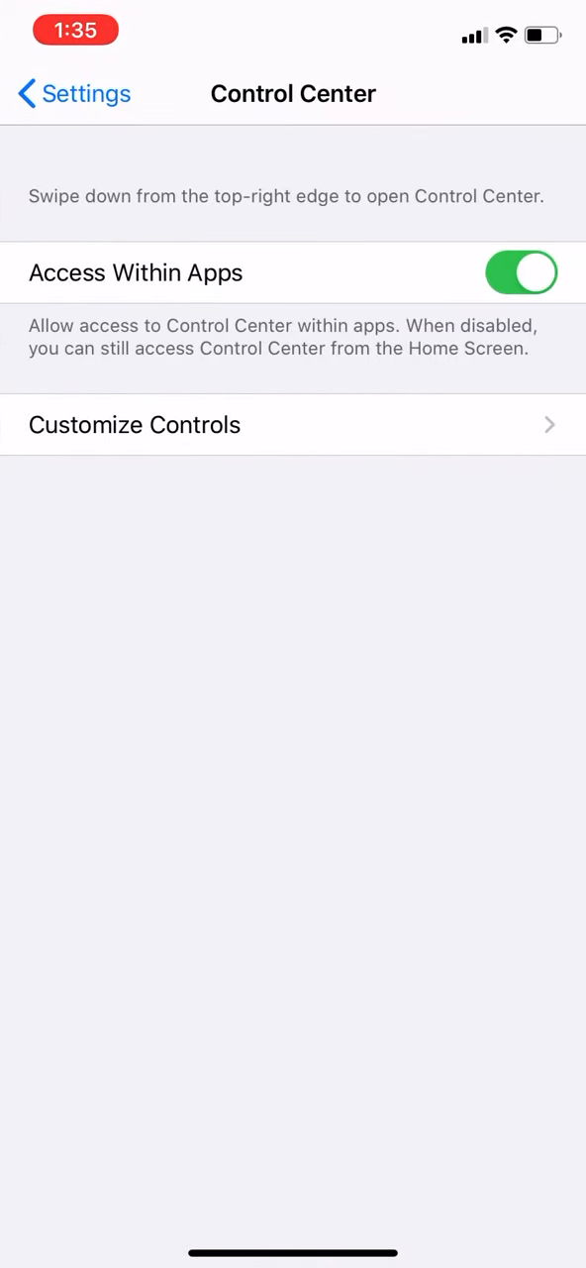
Show Customize Controls and review the Include and More Controls lists, confirming Screen Recording is included
left_click(293, 424)
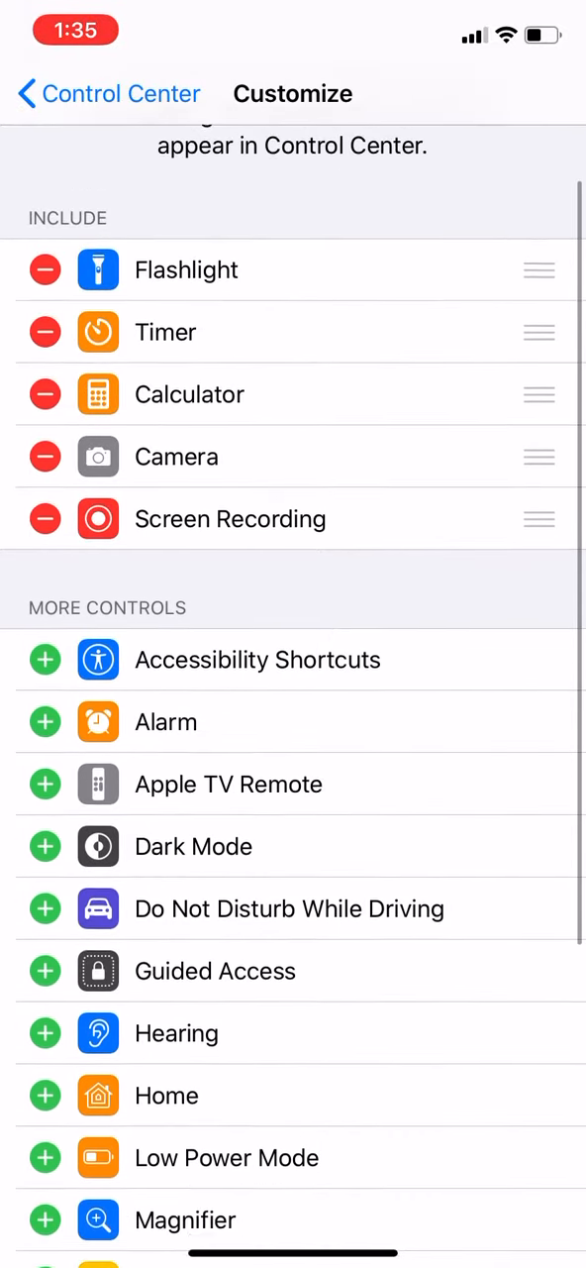
scroll("down", 3)
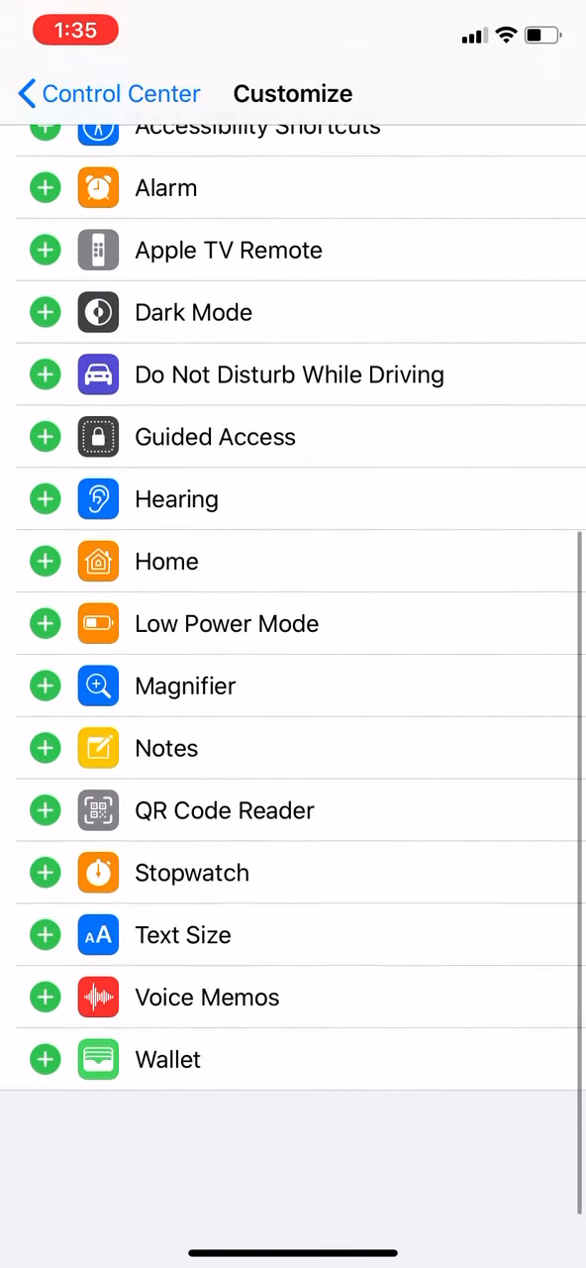
scroll("down", 3)
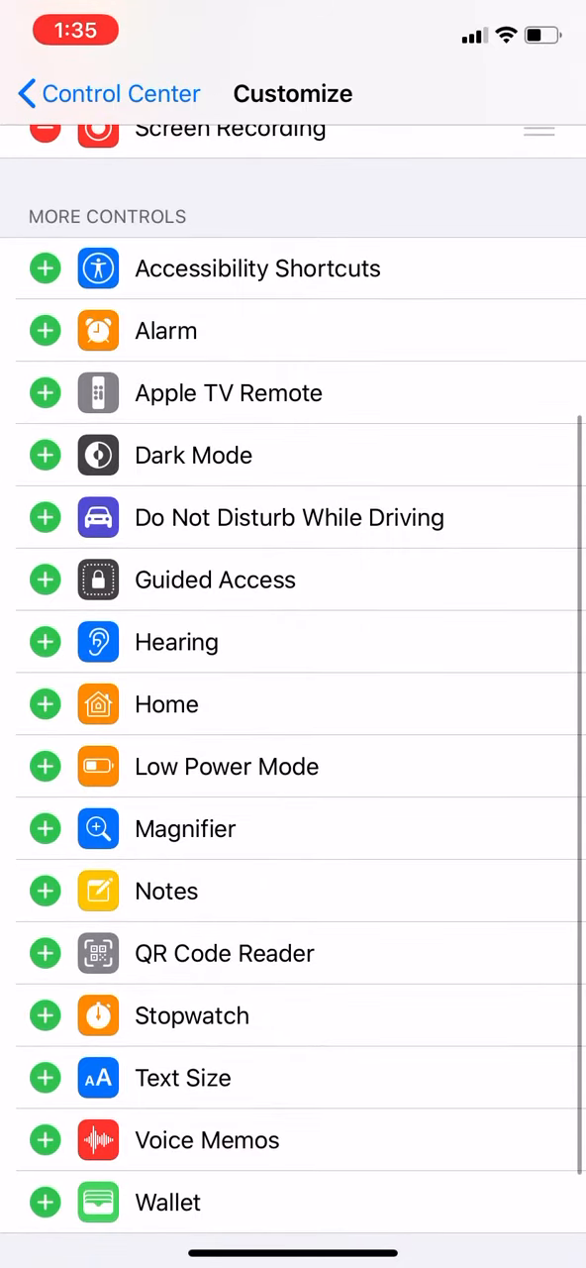
scroll("up", 3)
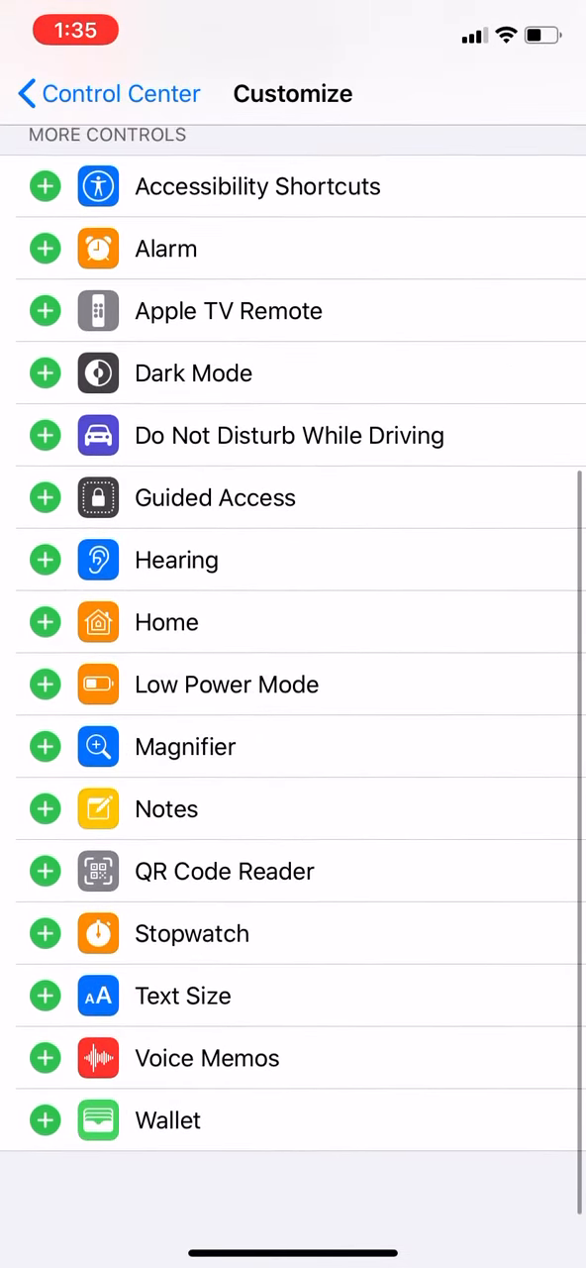
scroll("down", 3)
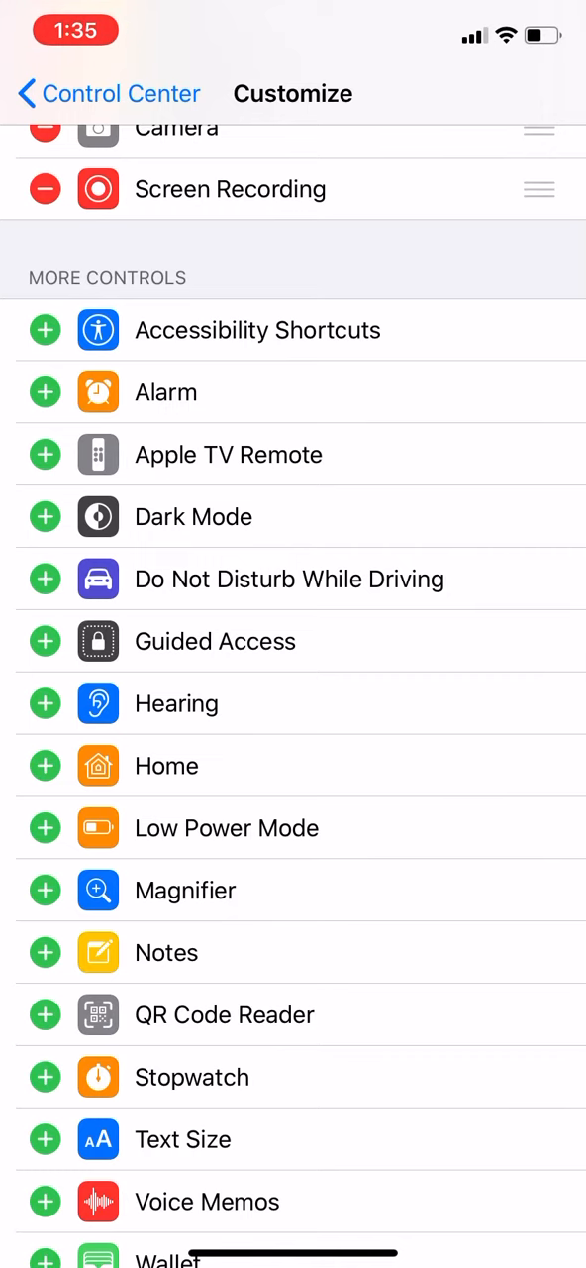
scroll("down", 3)
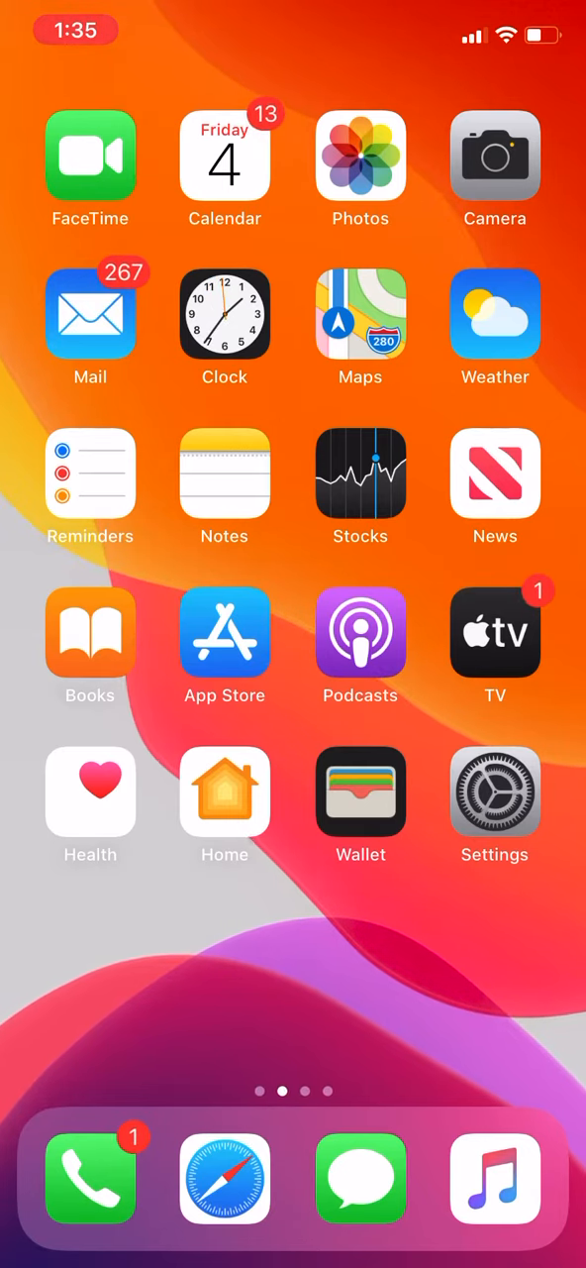
Swipe across Home Screen pages to reach the games folder holding Roblox, Crossy Road and Subway Surf
scroll("left", 3)
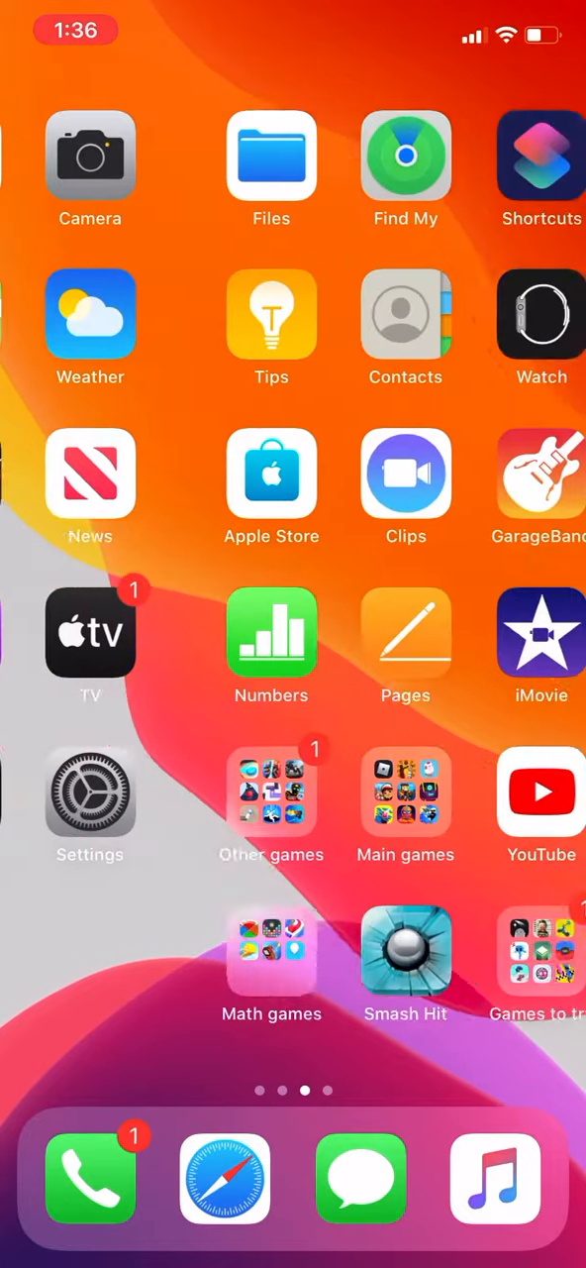
scroll("left", 3)
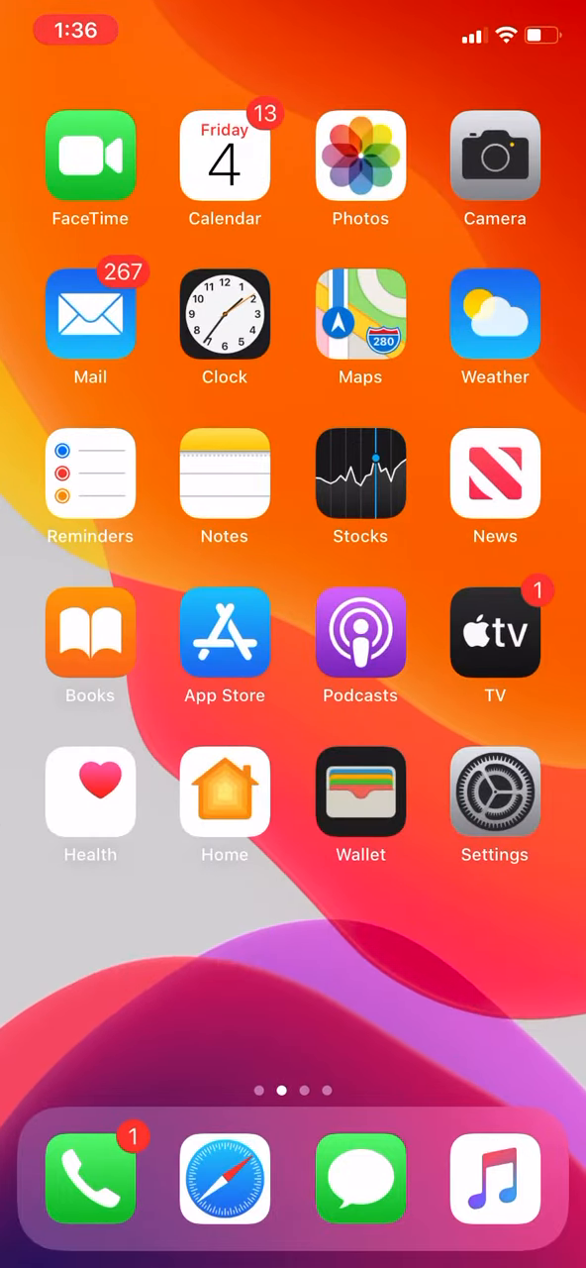
scroll("left", 3)
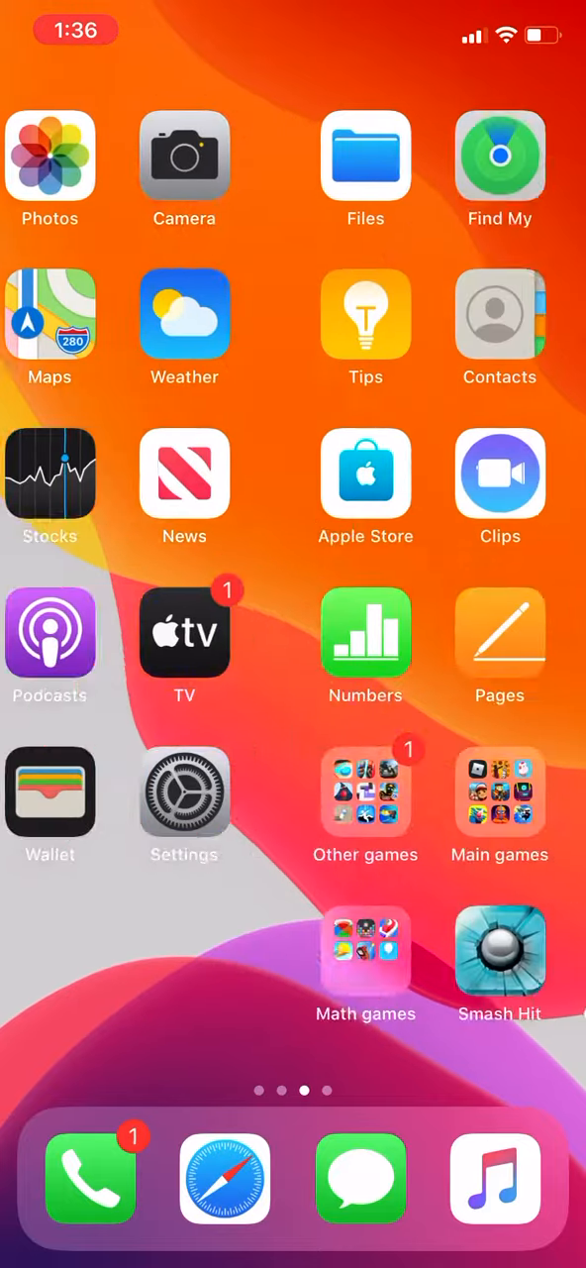
scroll("left", 3)
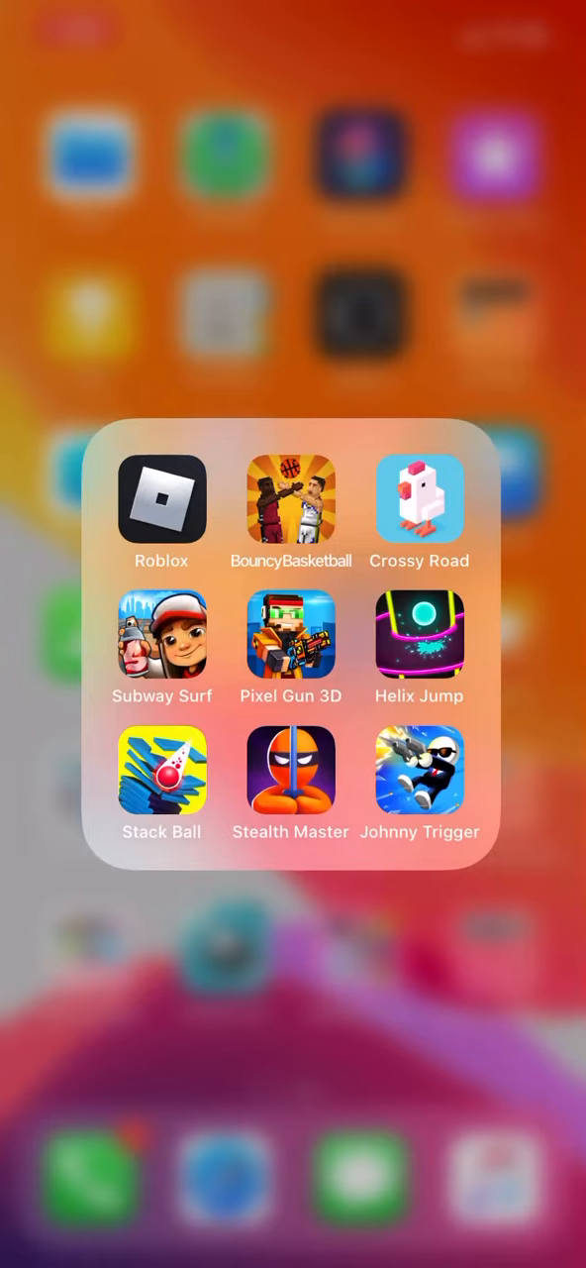
Launch Roblox, search the narrator's username through Friends, and show their profile with friends, followers and avatar
left_click(162, 499)
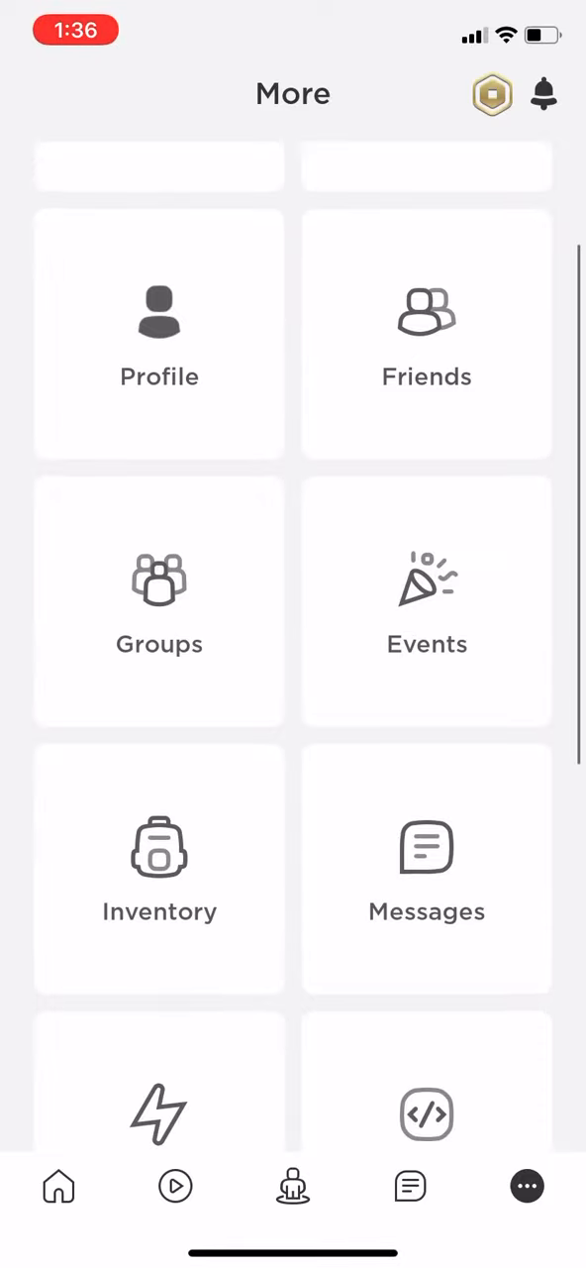
left_click(426, 335)
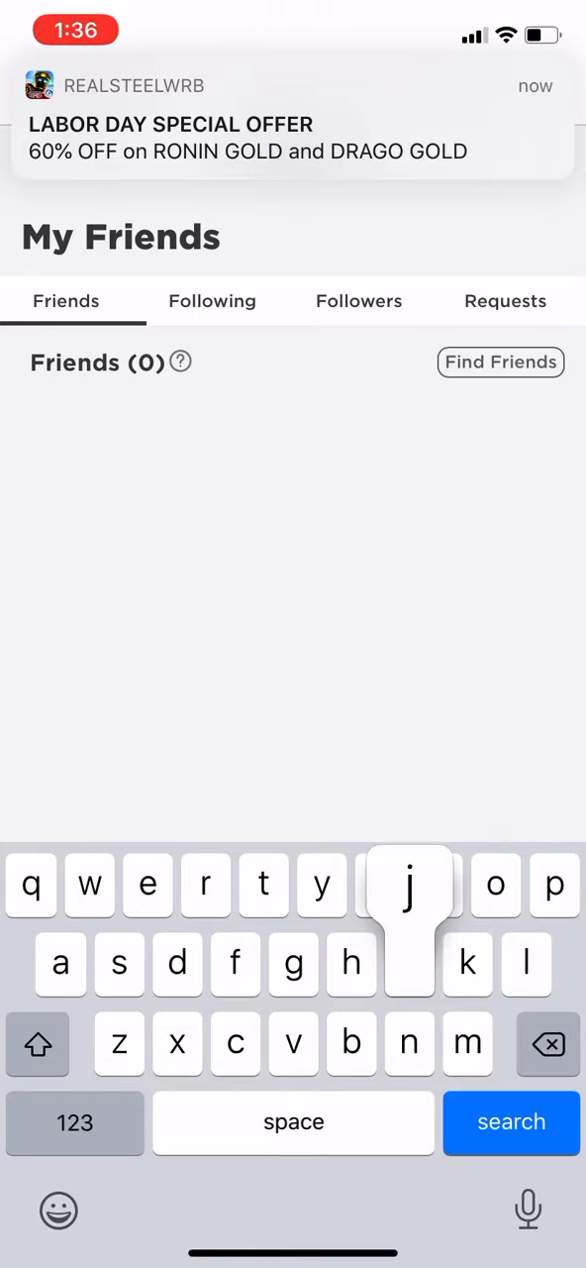
left_click(76, 1121)
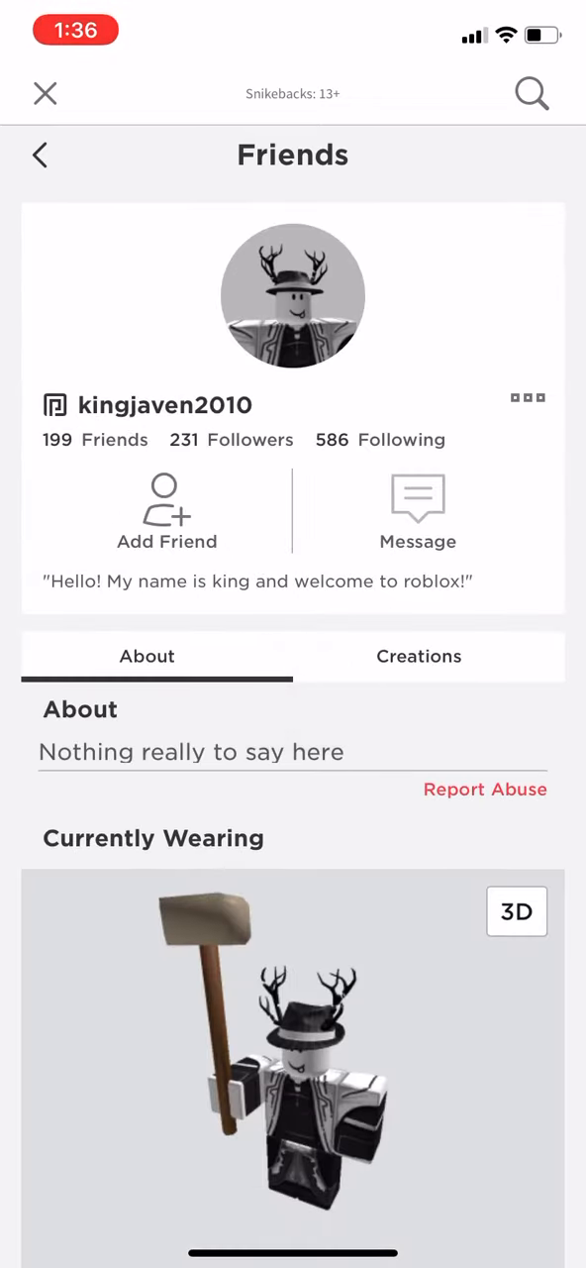
left_click(40, 155)
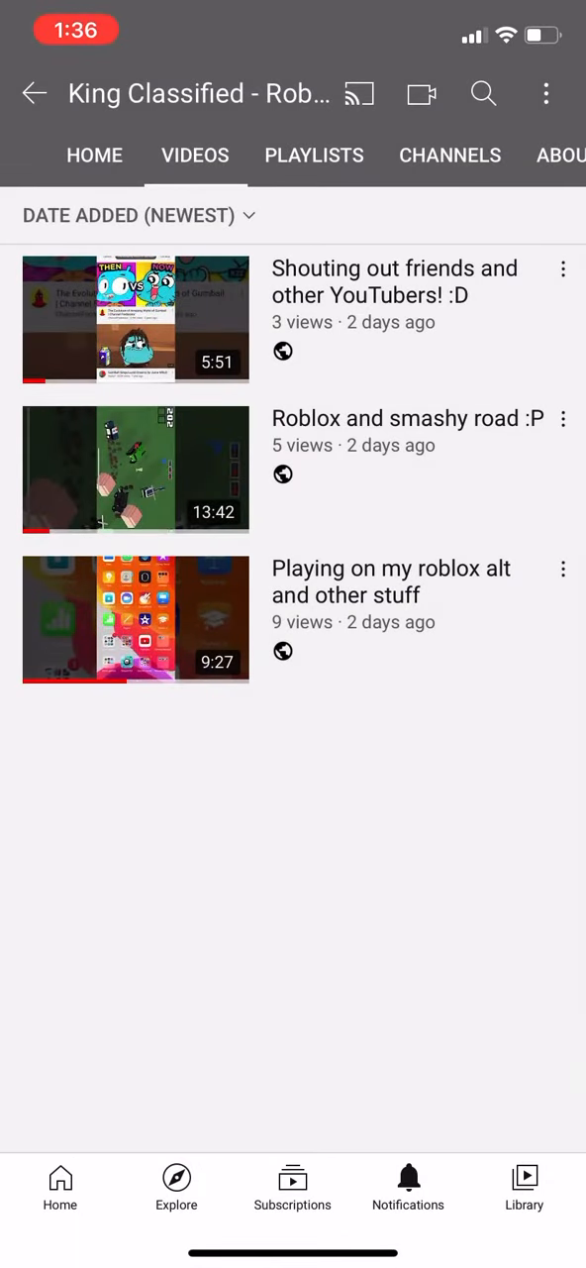
Search YouTube for 'King roblox', review the matching videos, then begin a fresh search
left_click(483, 93)
type("King roblox")
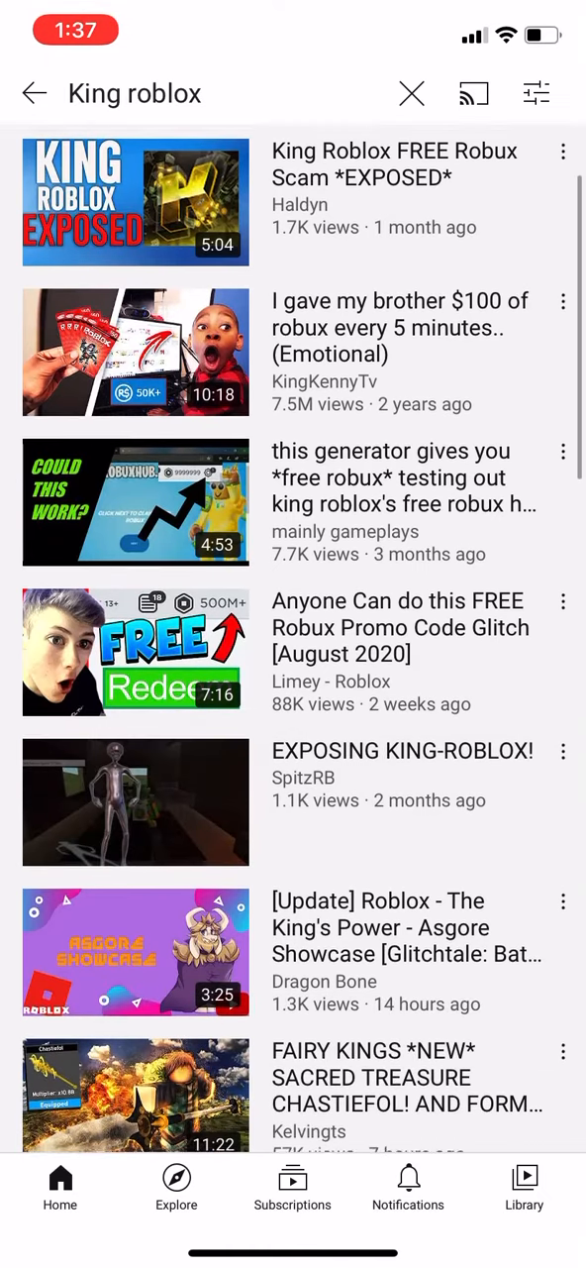
scroll("down", 3)
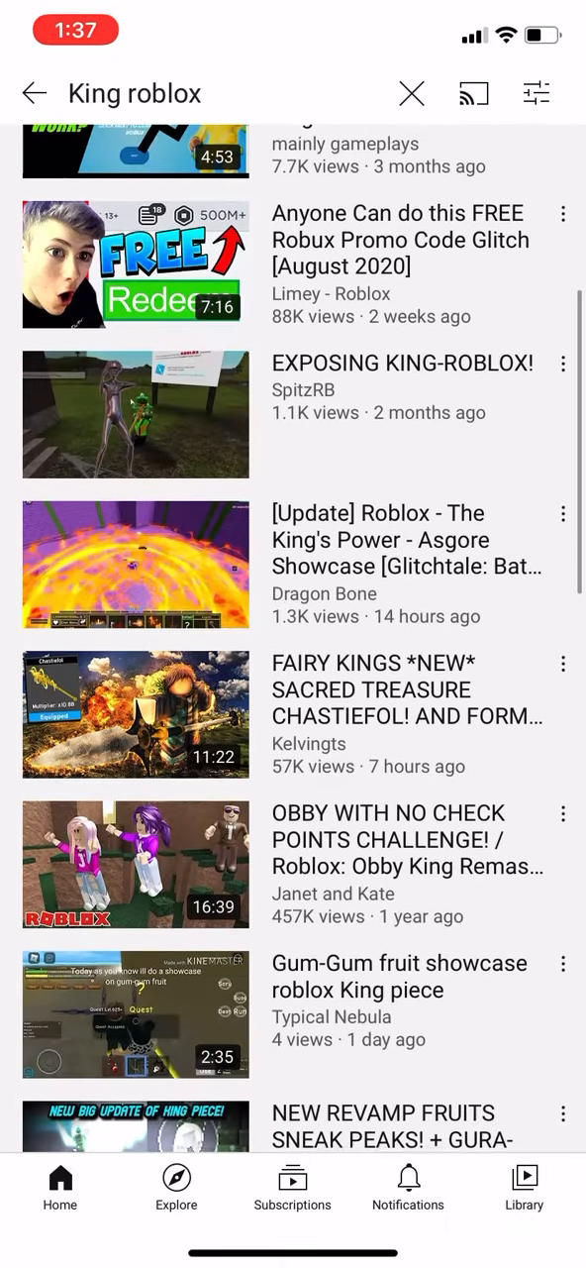
scroll("up", 3)
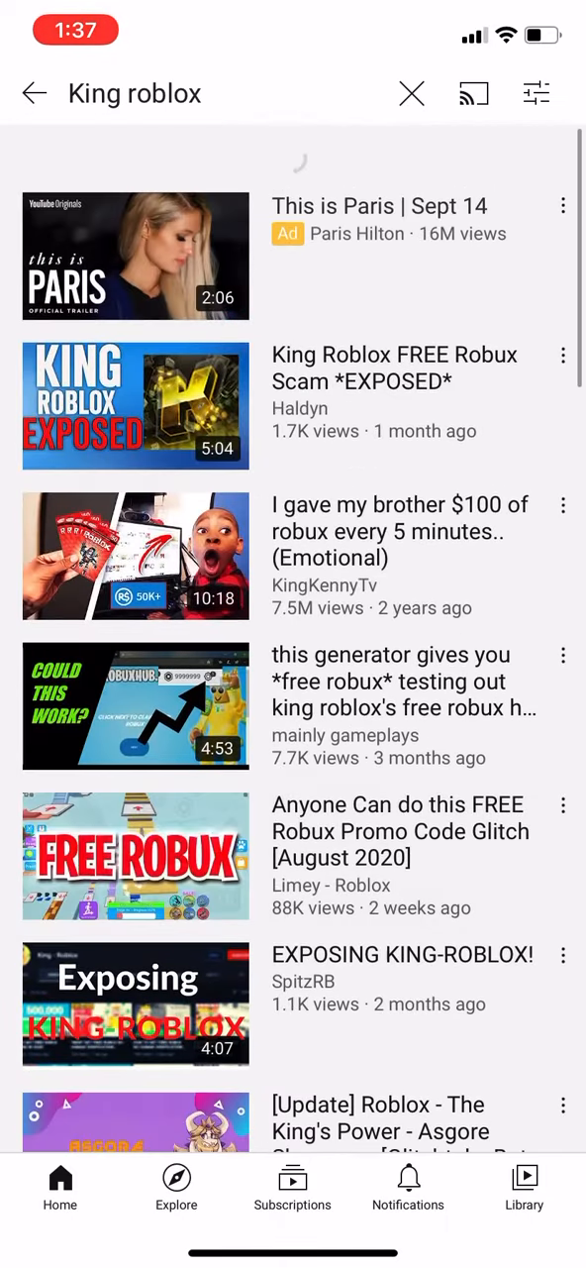
left_click(198, 95)
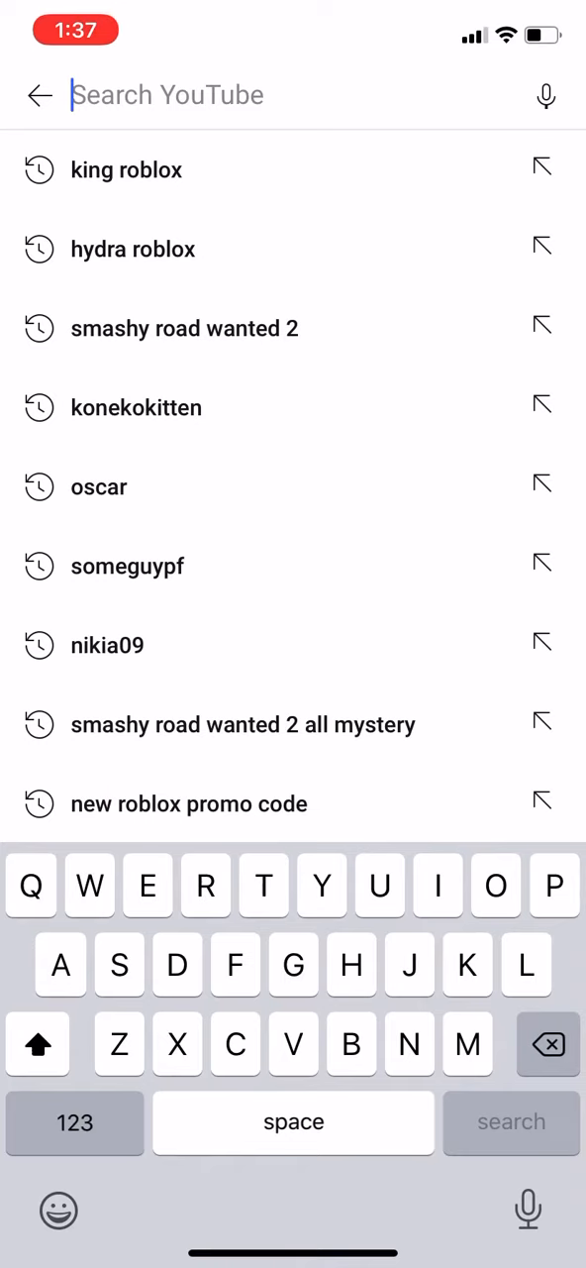